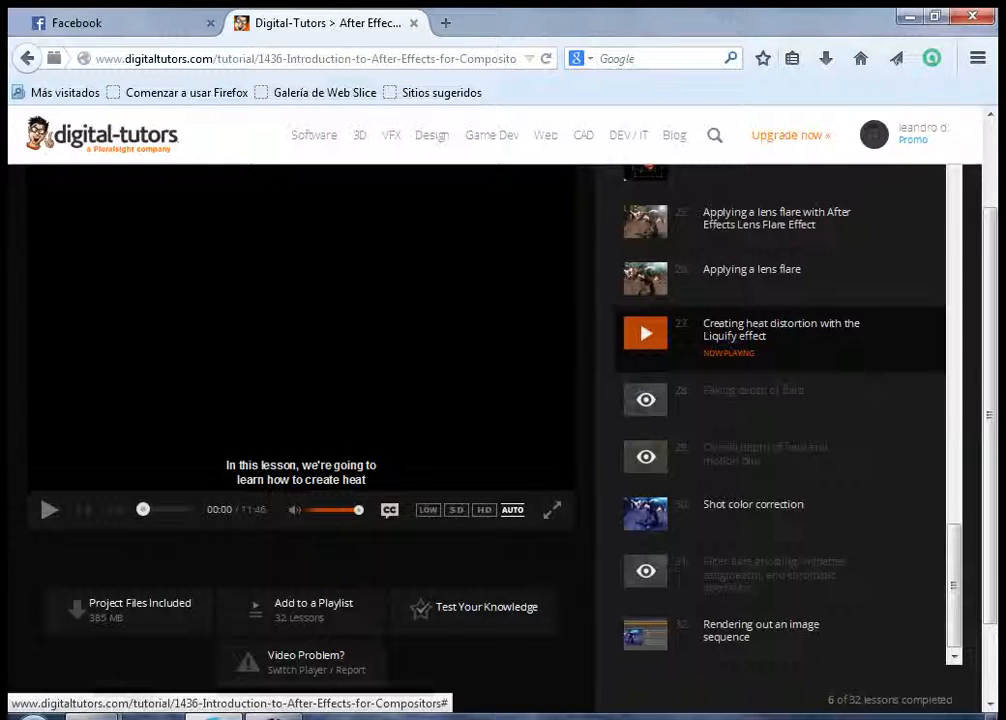
# Step: Play the heat distortion with Liquify lesson in full screen
pyautogui.click(552, 510)
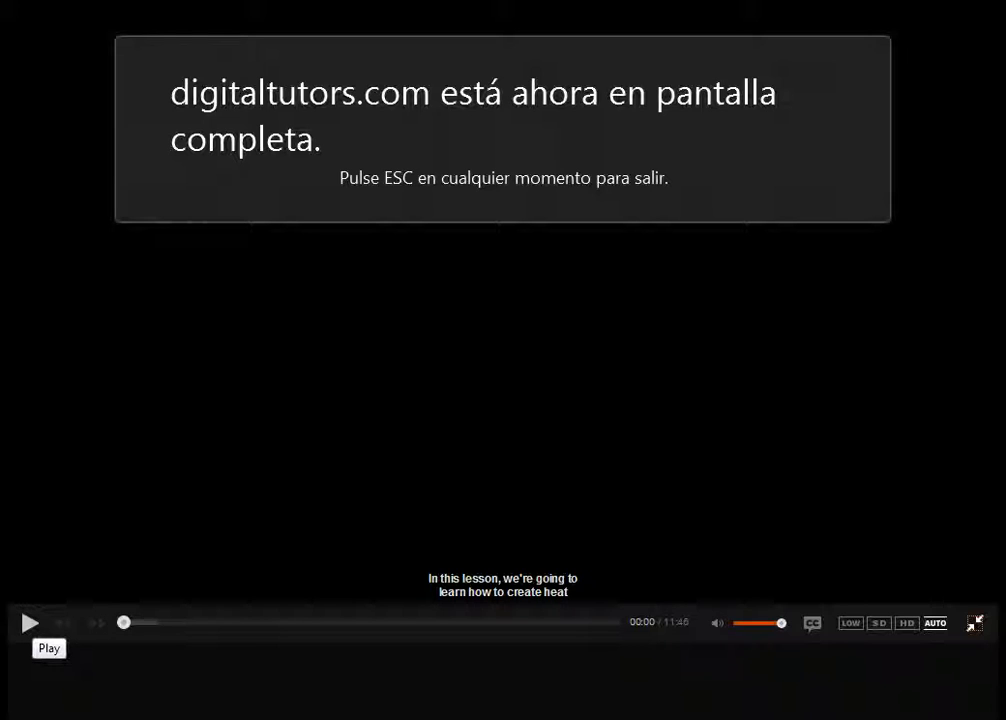
pyautogui.click(30, 622)
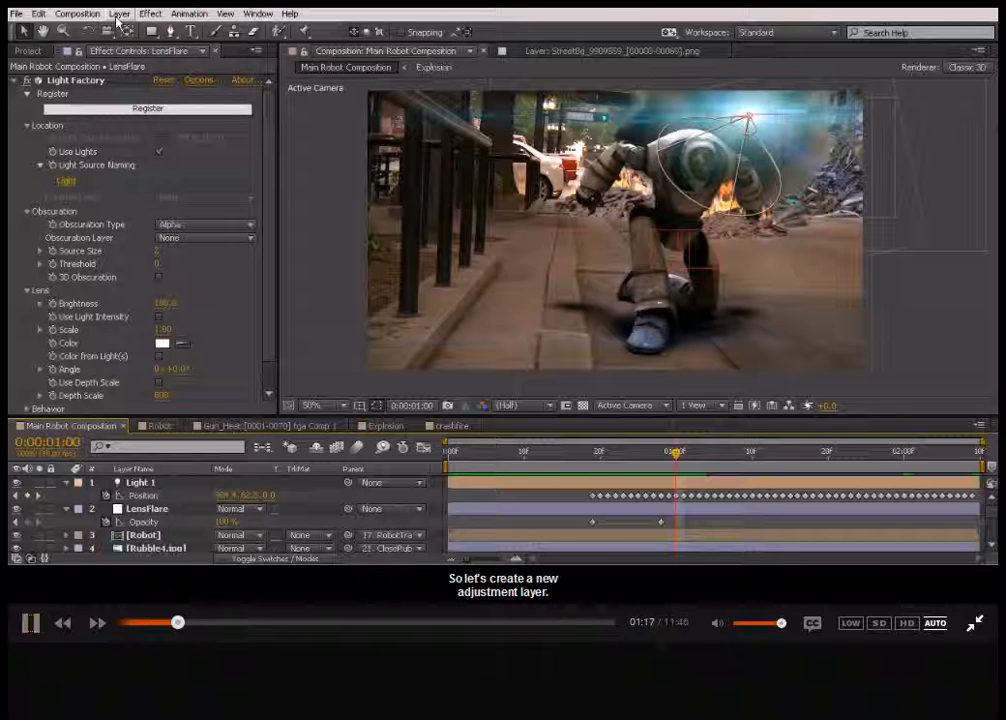
# Step: Create an adjustment layer, rename it HeatDistortion and place it below the Robot layer
pyautogui.click(120, 12)
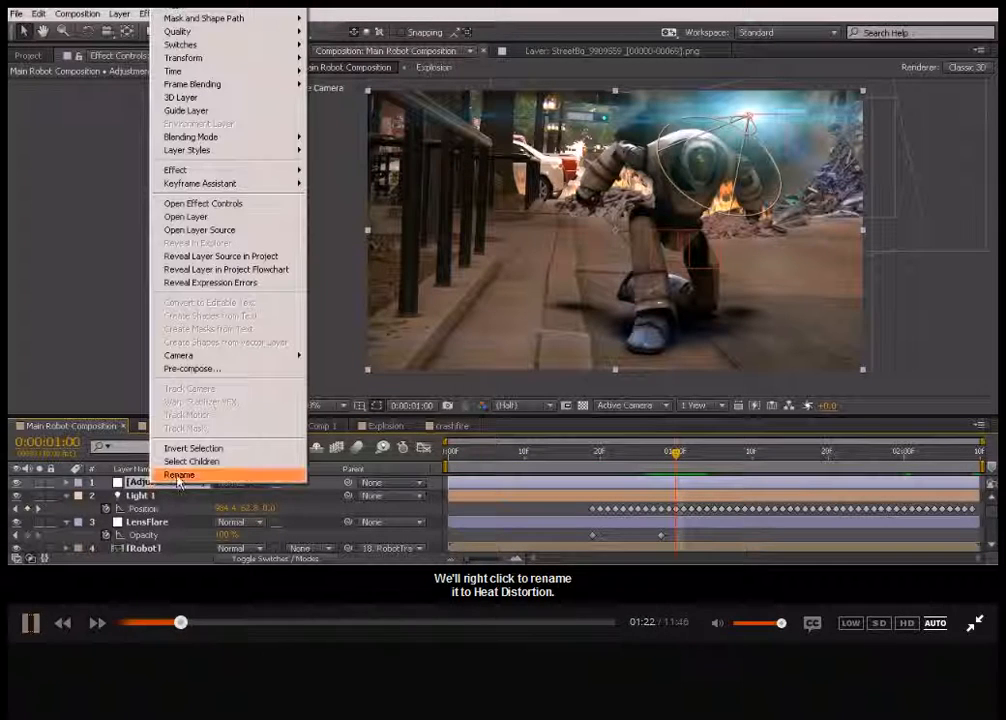
pyautogui.click(180, 474)
pyautogui.write('HeatDistort')
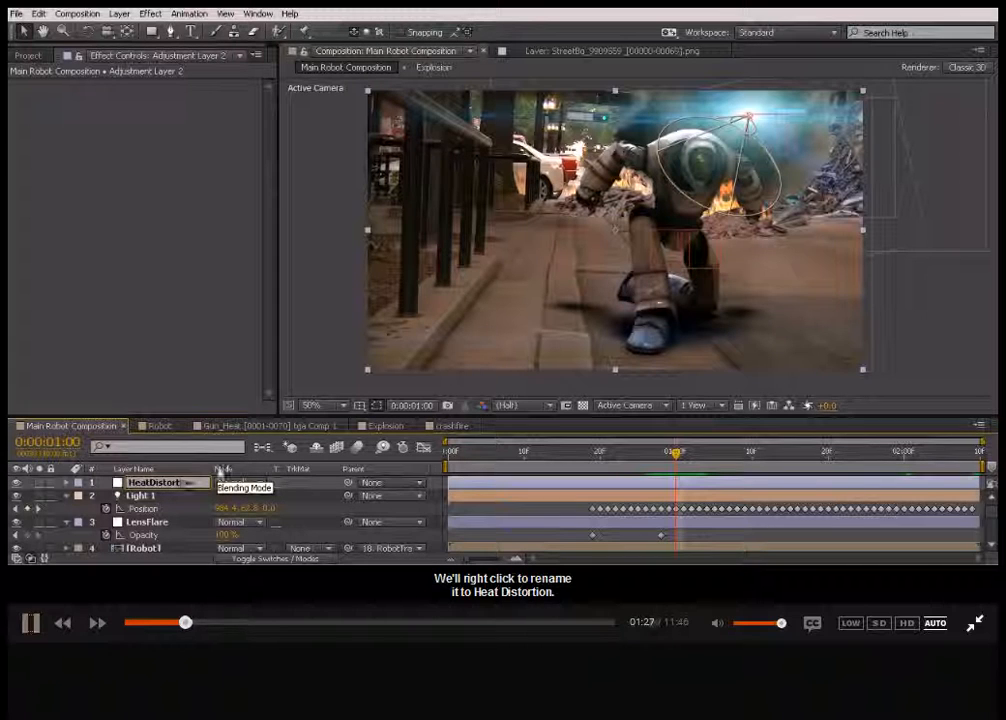
pyautogui.click(140, 496)
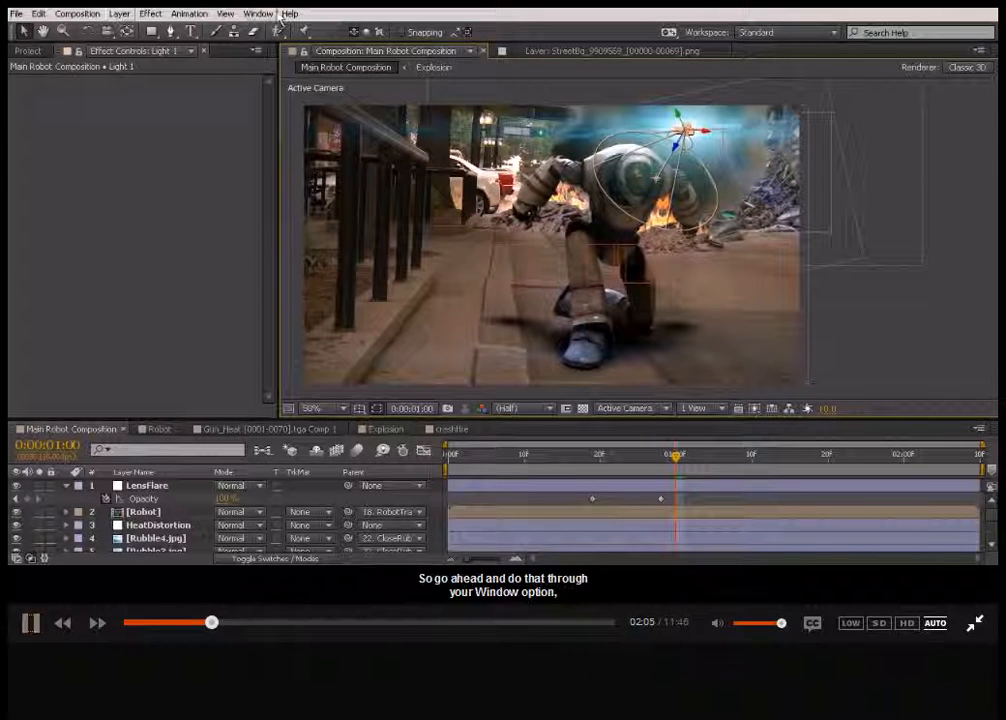
# Step: Find Liquify in Effects & Presets and apply it to the HeatDistortion layer
pyautogui.click(258, 12)
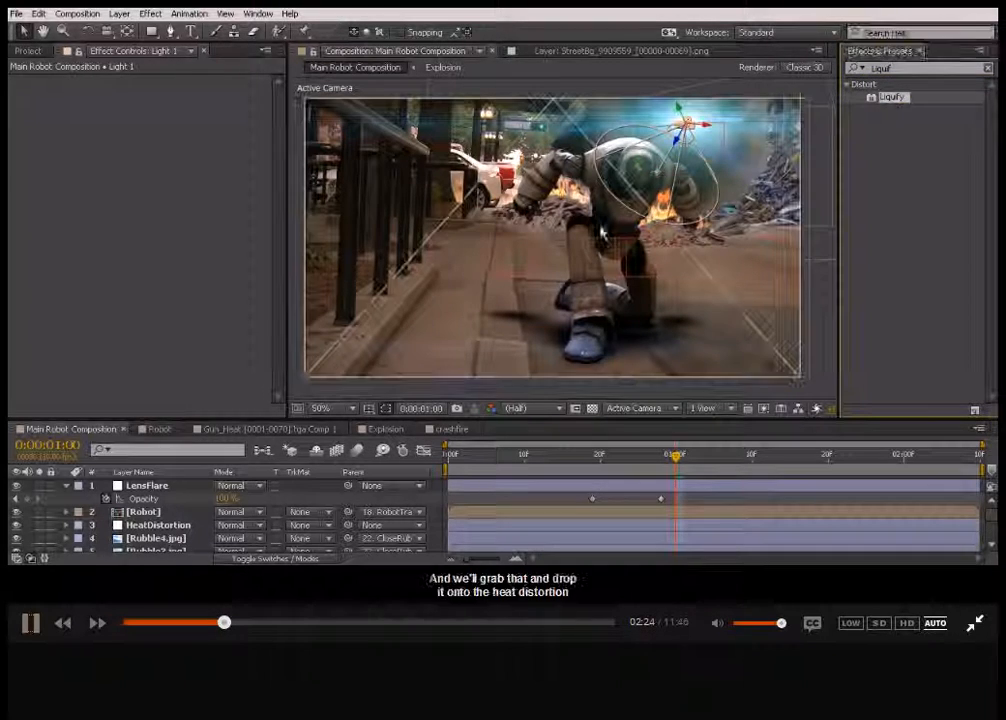
pyautogui.click(160, 524)
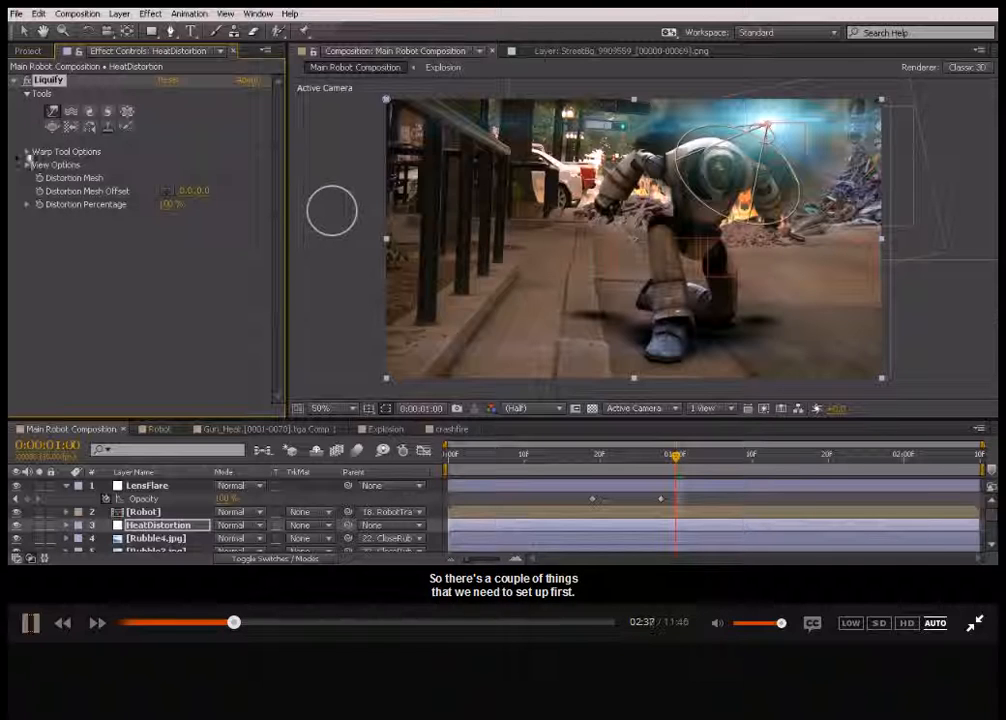
# Step: Adjust the Liquify Brush Size and Pressure and enable View Mesh under View Options
pyautogui.click(28, 152)
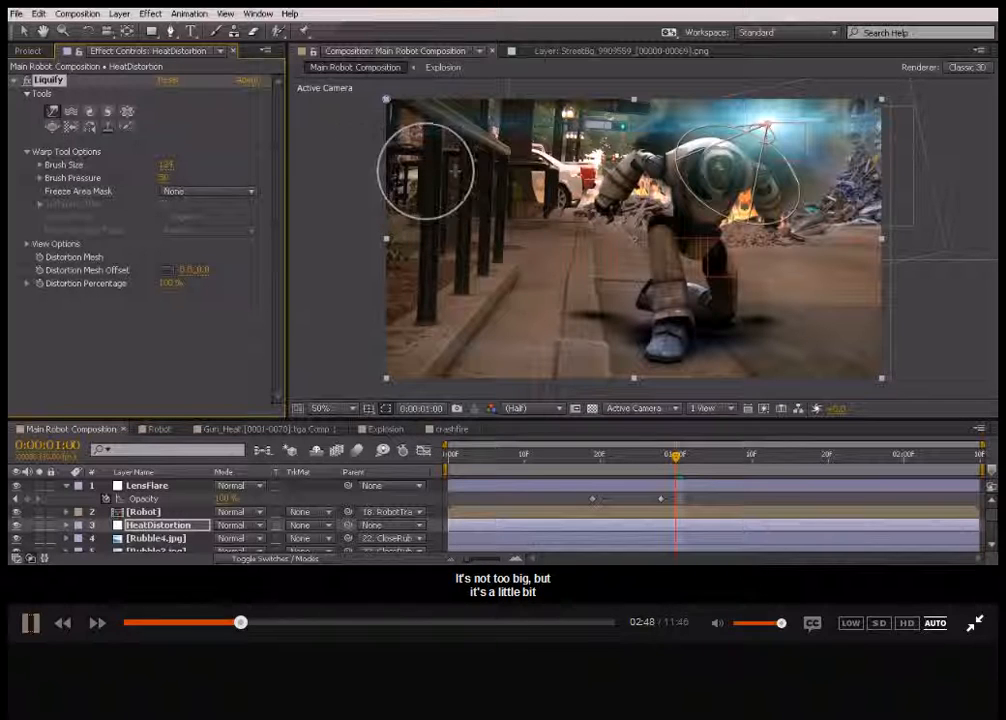
pyautogui.moveTo(430, 170); pyautogui.dragTo(624, 170)
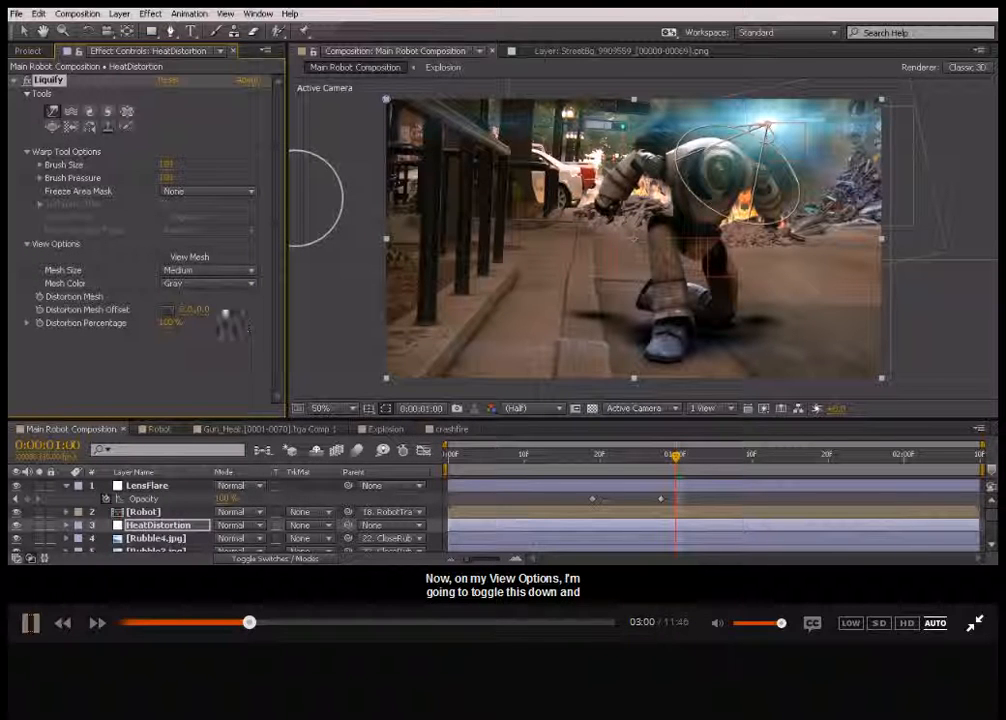
pyautogui.click(164, 256)
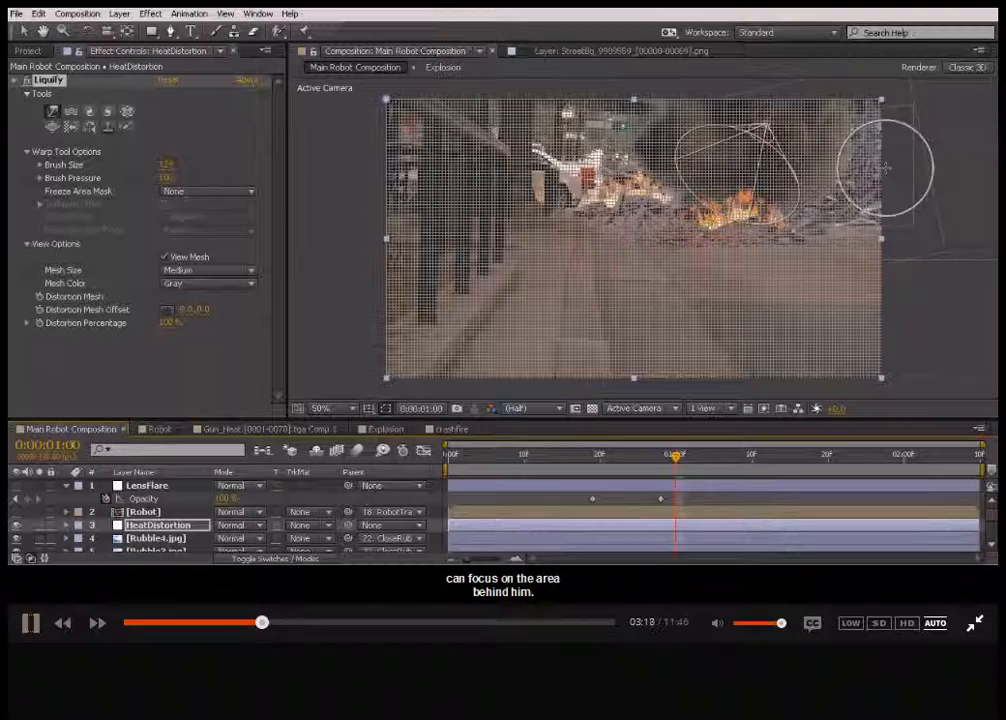
# Step: Brush the Liquify Warp tool over the background behind the robot
pyautogui.click(324, 408)
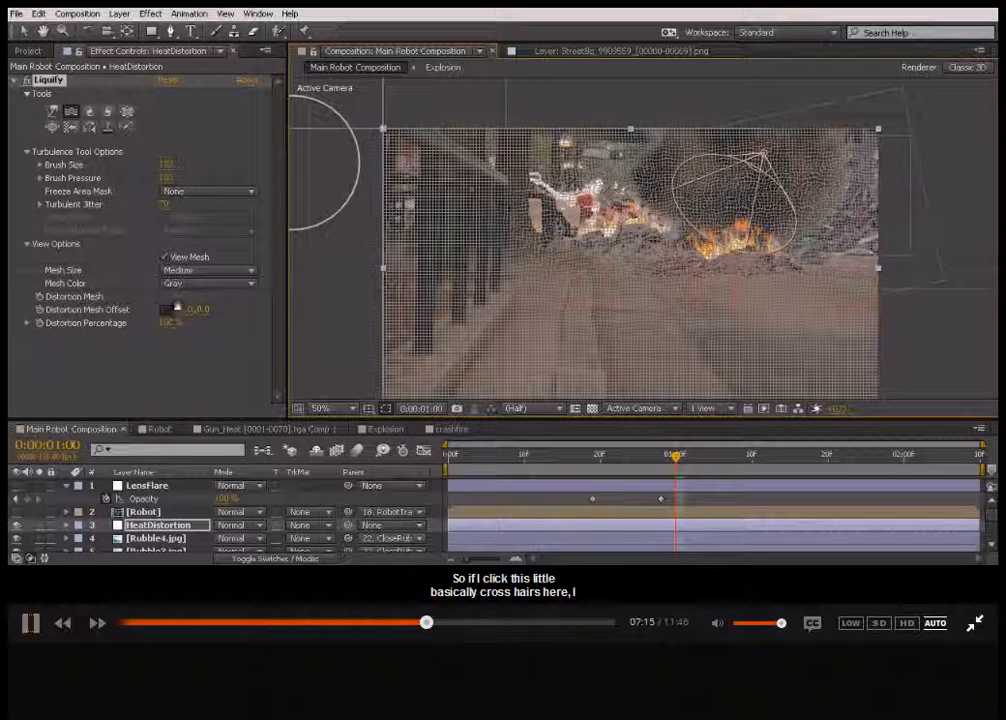
# Step: Switch Liquify to the Turbulence tool to paint behind the robot
pyautogui.click(384, 114)
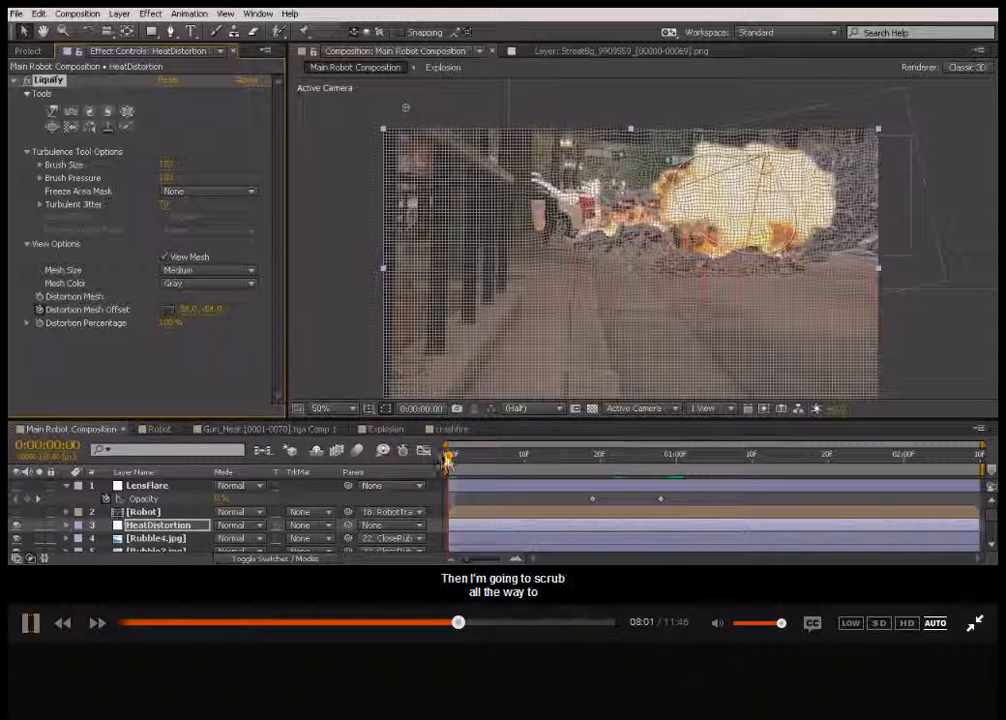
# Step: Drag the current-time indicator back to the first frame of the shot
pyautogui.moveTo(448, 456); pyautogui.dragTo(972, 456)
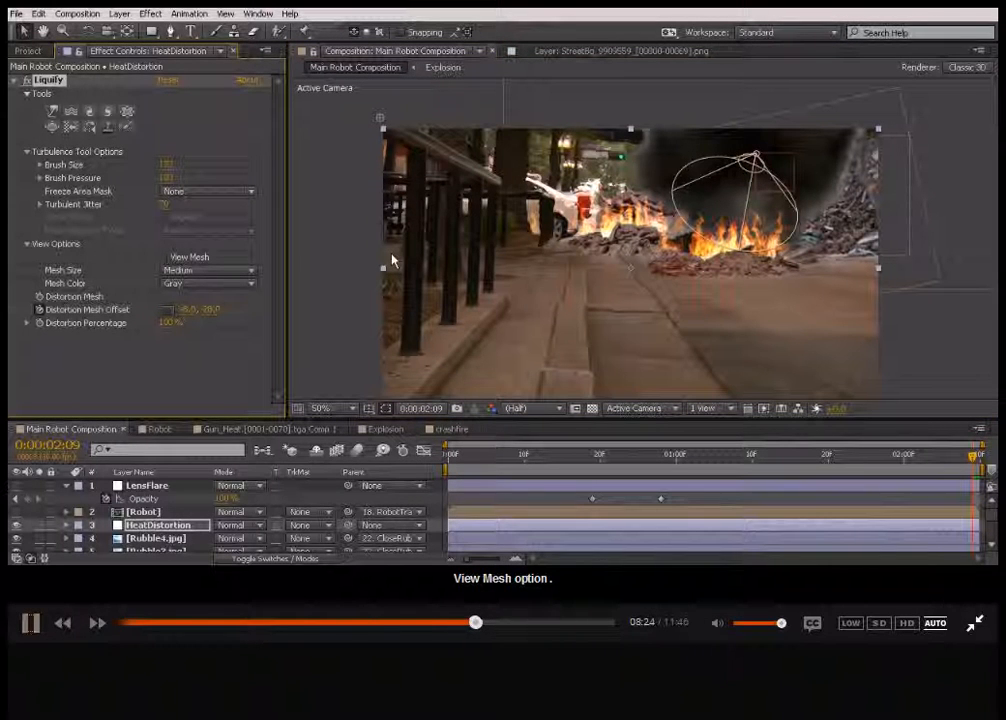
# Step: Hide the Liquify View Mesh overlay to judge the distortion over the explosion
pyautogui.press('0')
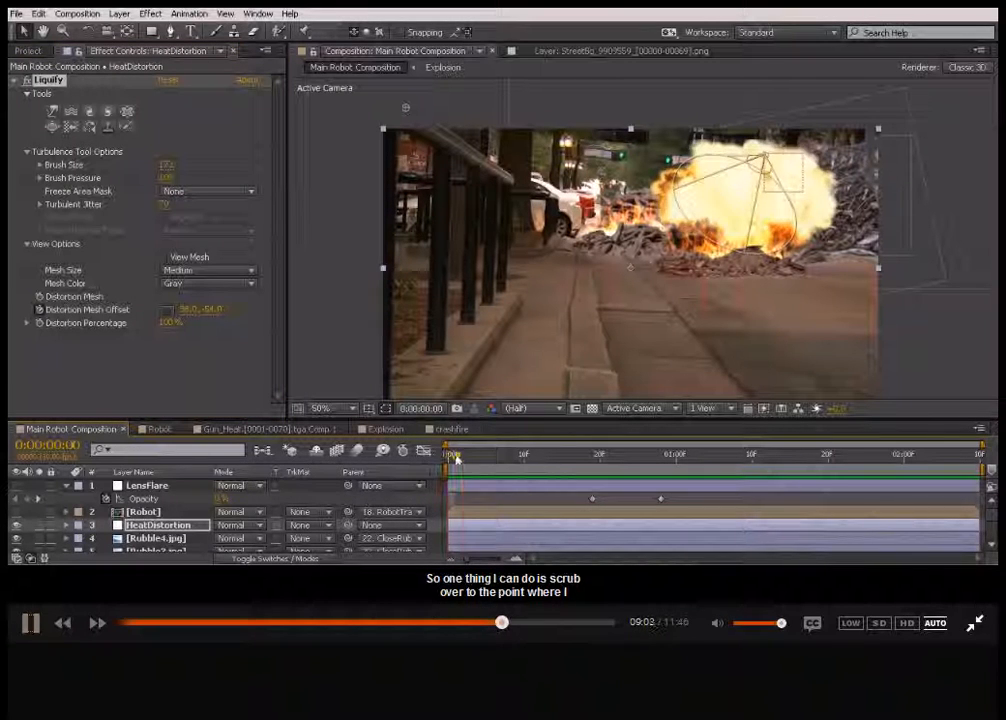
# Step: Scrub to a later frame and select Liquify's Reconstruction tool
pyautogui.moveTo(452, 456); pyautogui.dragTo(584, 456)
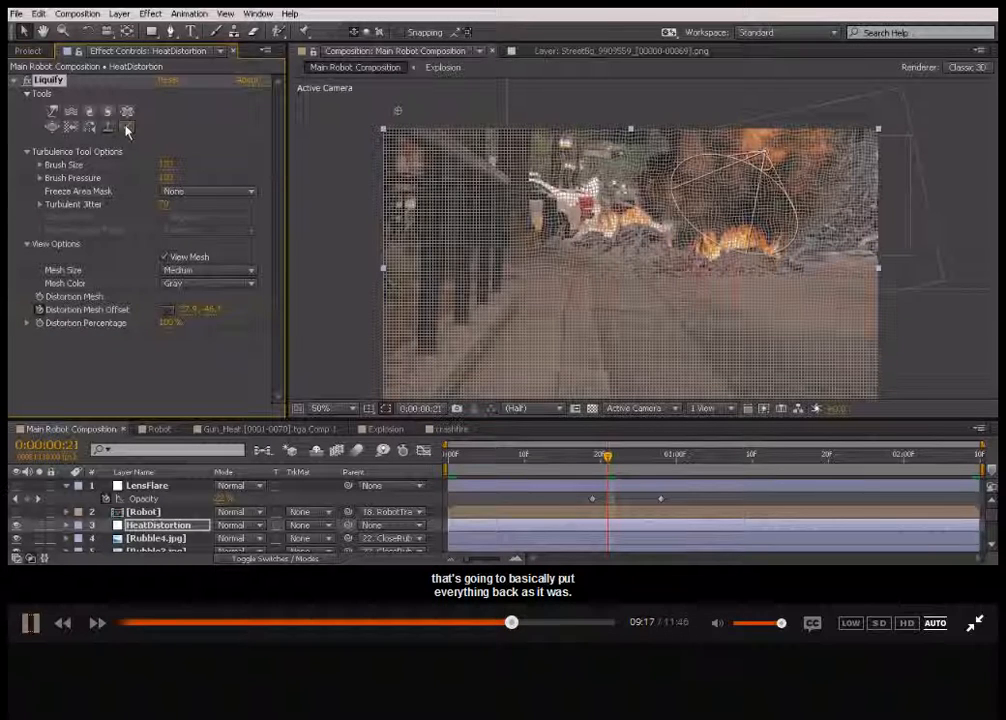
pyautogui.click(128, 124)
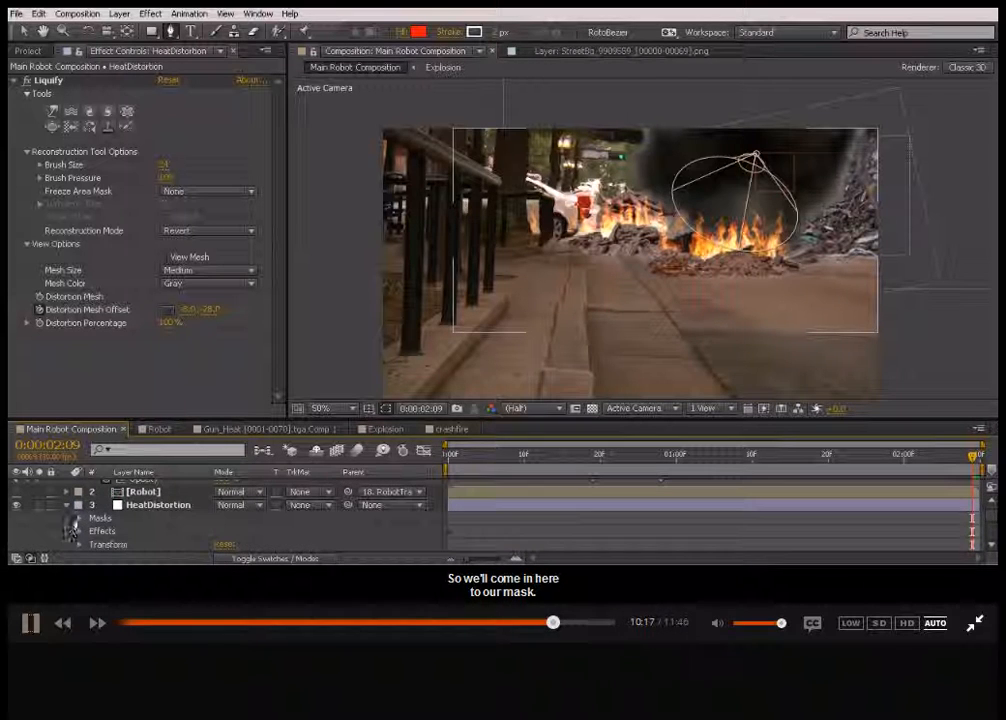
# Step: Expand Mask 1 on the HeatDistortion layer to show path, feather, opacity and expansion
pyautogui.click(80, 518)
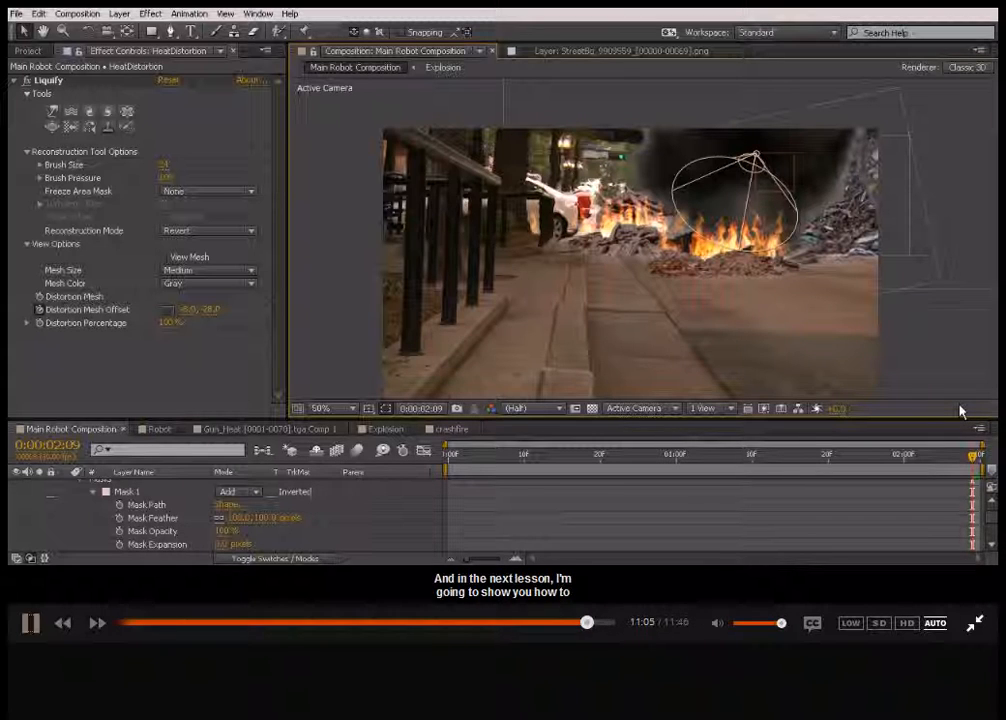
pyautogui.moveTo(956, 408)
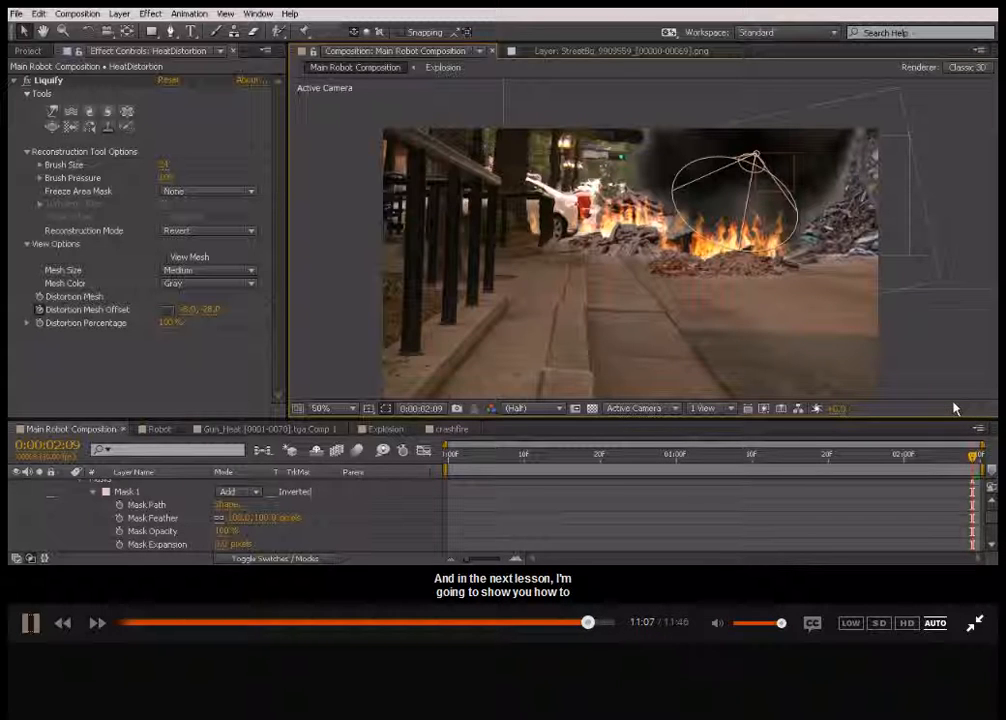